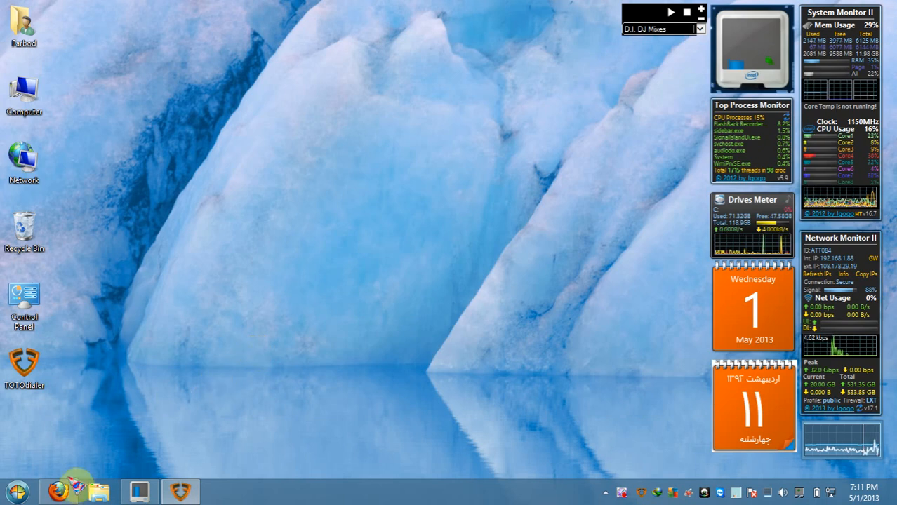
Bring Firefox forward and browse totovps.com/vpn to the $3.99 TOTO Dialer features box
{"action": "left_click", "coordinate": [58, 491]}
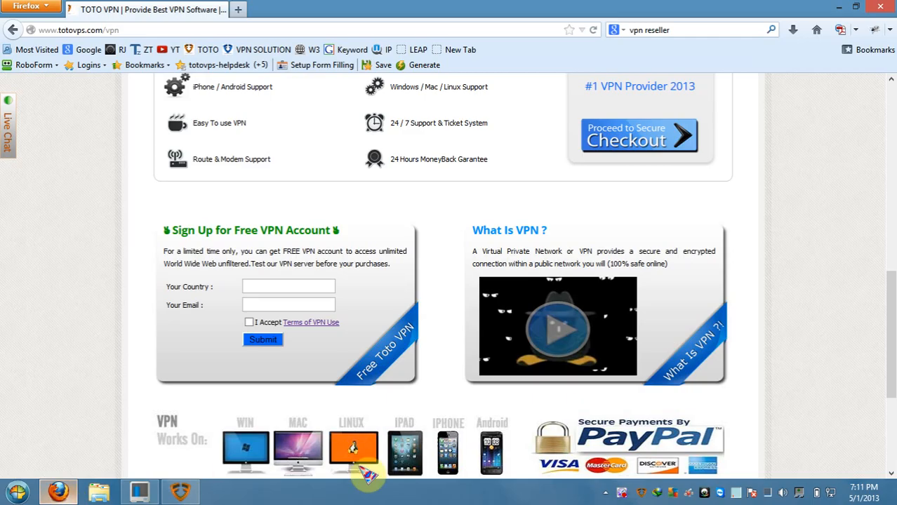
{"action": "scroll", "scroll_direction": "up", "scroll_amount": 3}
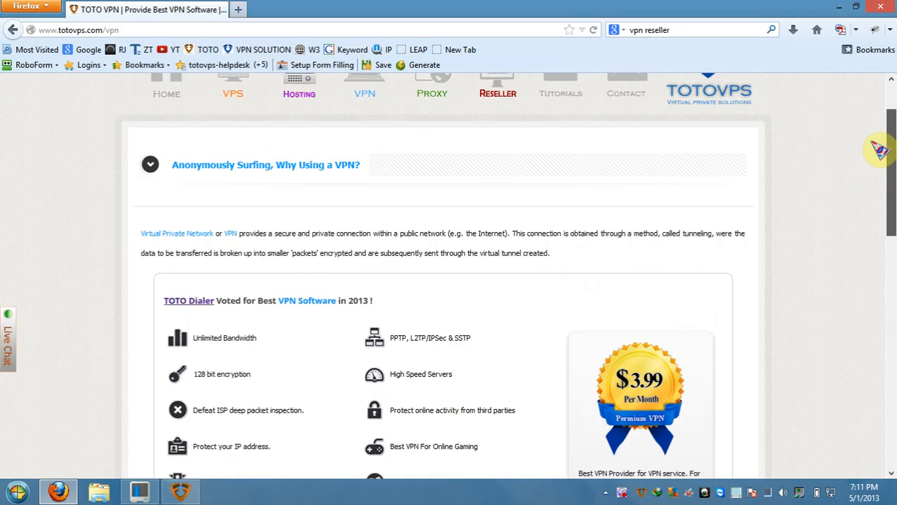
{"action": "scroll", "scroll_direction": "up", "scroll_amount": 3}
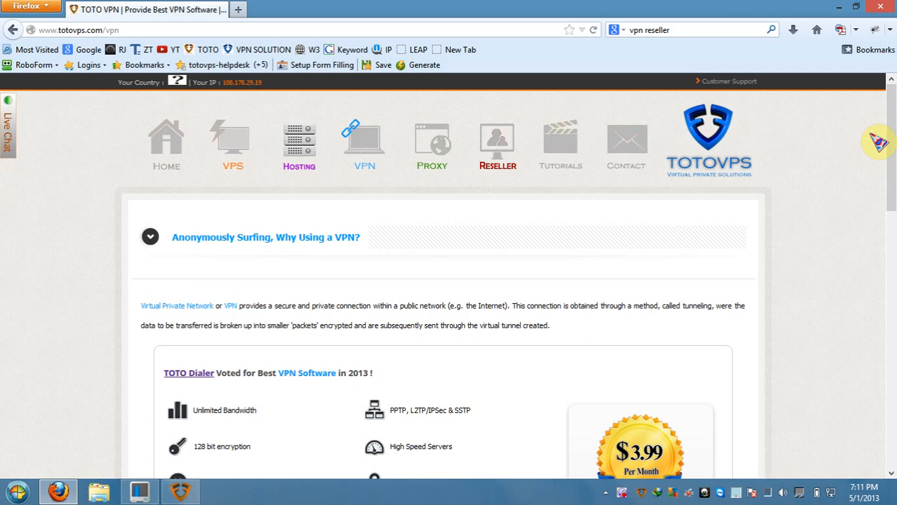
{"action": "scroll", "scroll_direction": "down", "scroll_amount": 3}
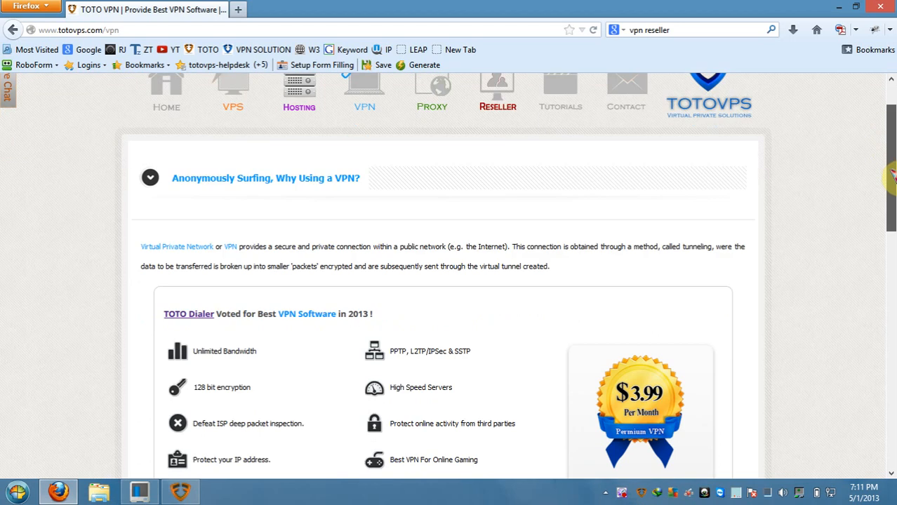
{"action": "scroll", "scroll_direction": "down", "scroll_amount": 3}
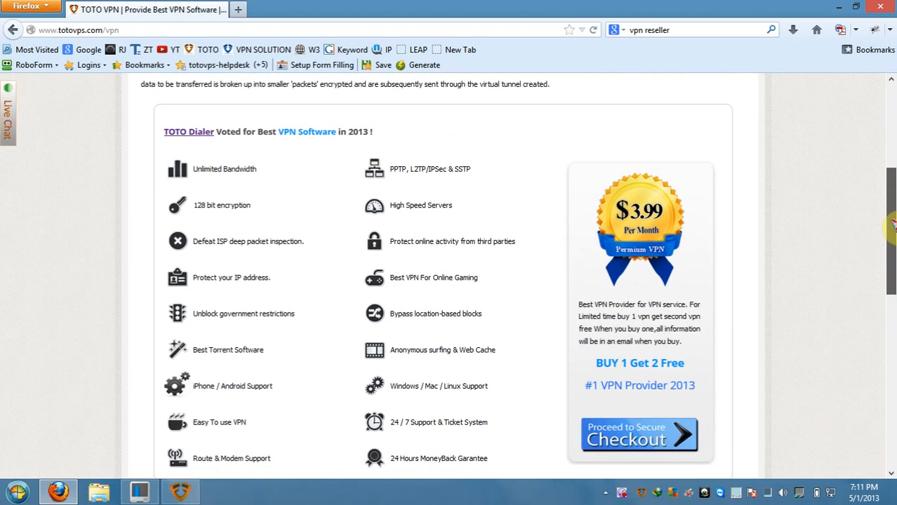
{"action": "scroll", "scroll_direction": "up", "scroll_amount": 3}
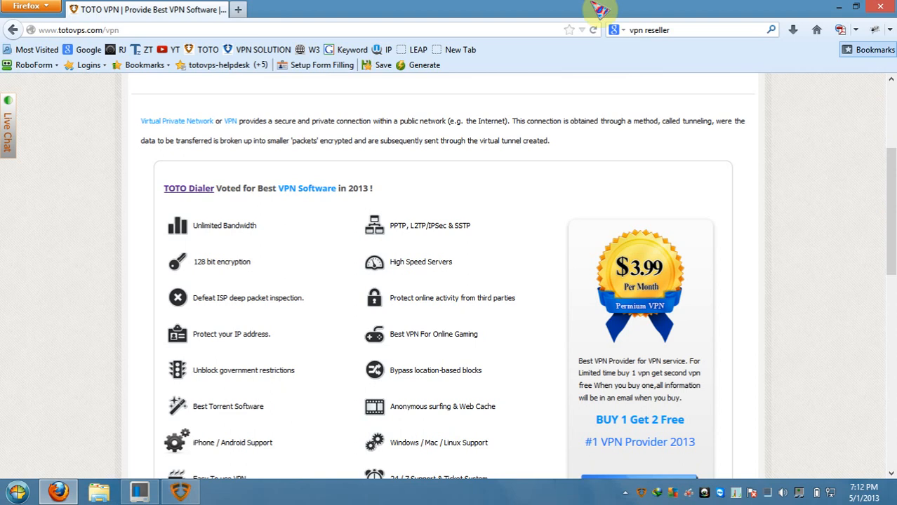
{"action": "mouse_move", "coordinate": [392, 197]}
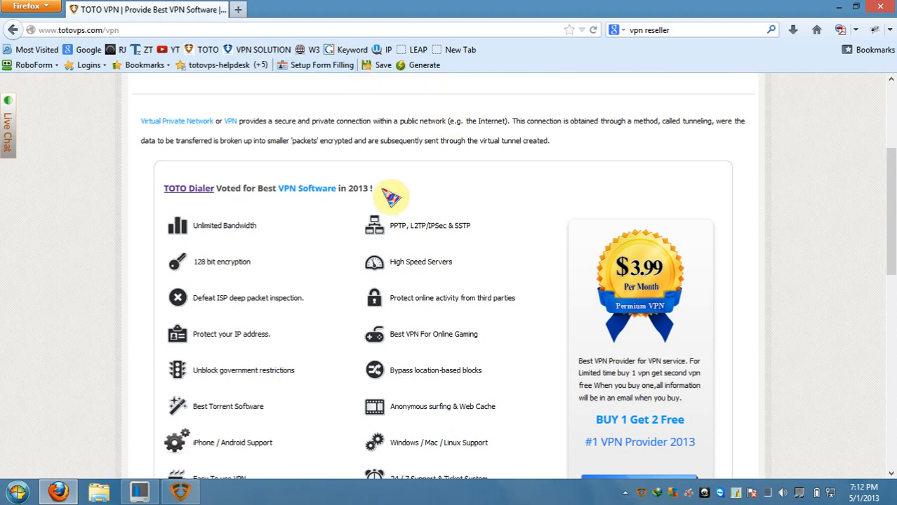
Scroll to the free signup section, then bring up TOTO Dialer's Message tab with 'Hello test'
{"action": "scroll", "scroll_direction": "up", "scroll_amount": 3}
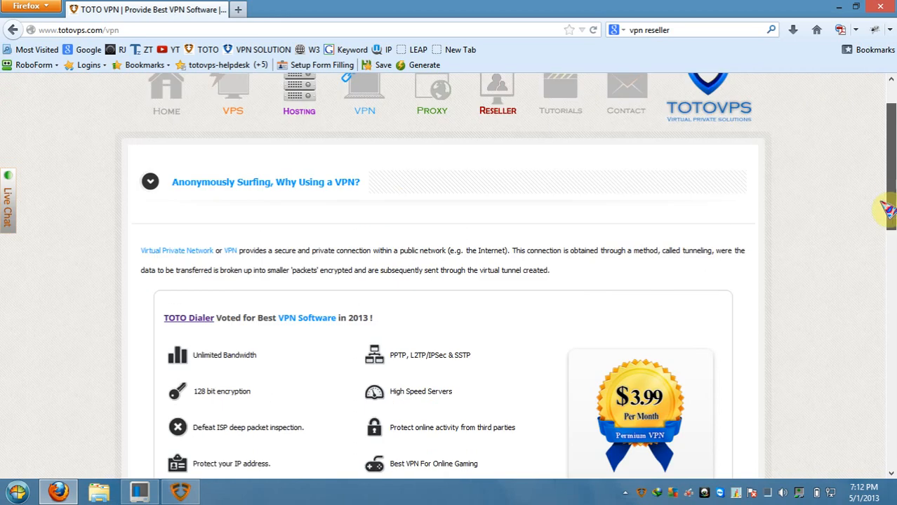
{"action": "scroll", "scroll_direction": "up", "scroll_amount": 3}
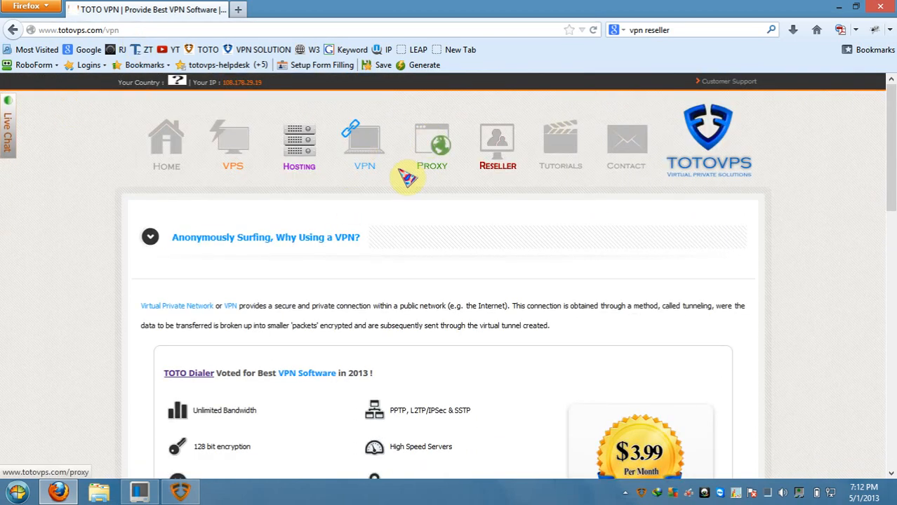
{"action": "scroll", "scroll_direction": "down", "scroll_amount": 3}
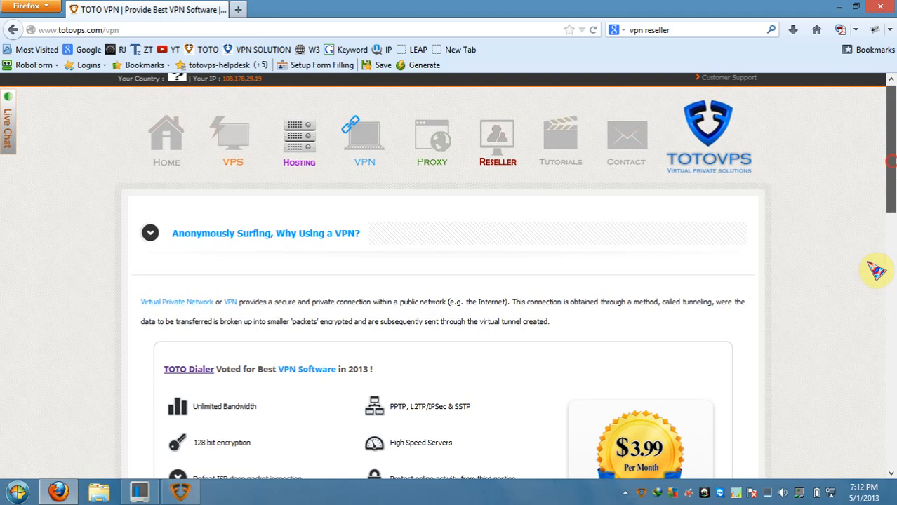
{"action": "scroll", "scroll_direction": "down", "scroll_amount": 3}
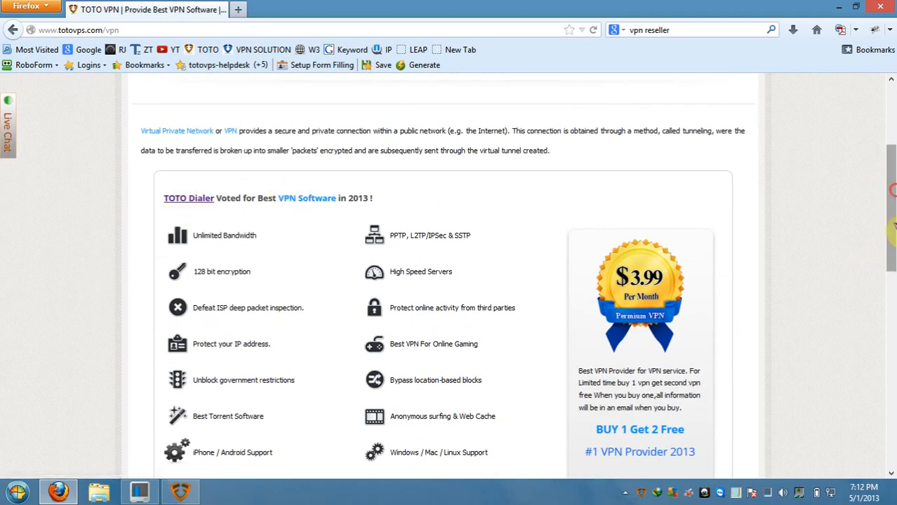
{"action": "scroll", "scroll_direction": "down", "scroll_amount": 3}
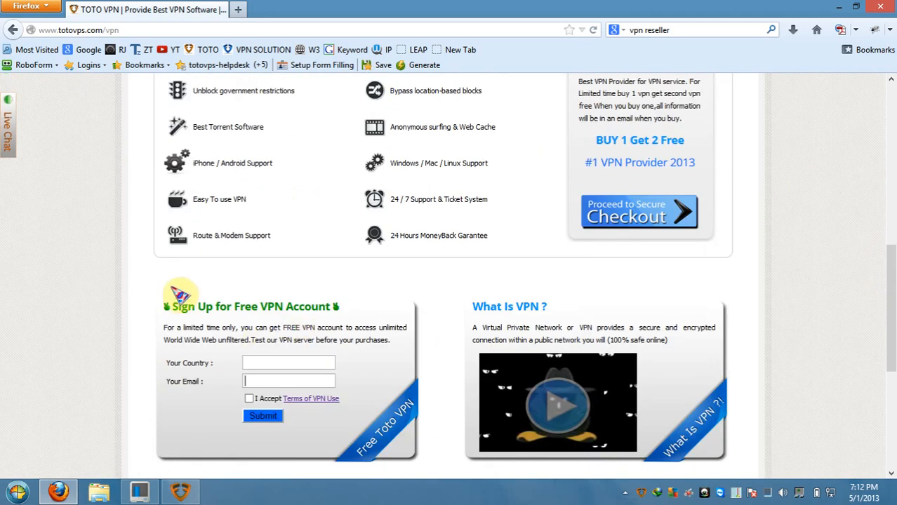
{"action": "left_click", "coordinate": [288, 381]}
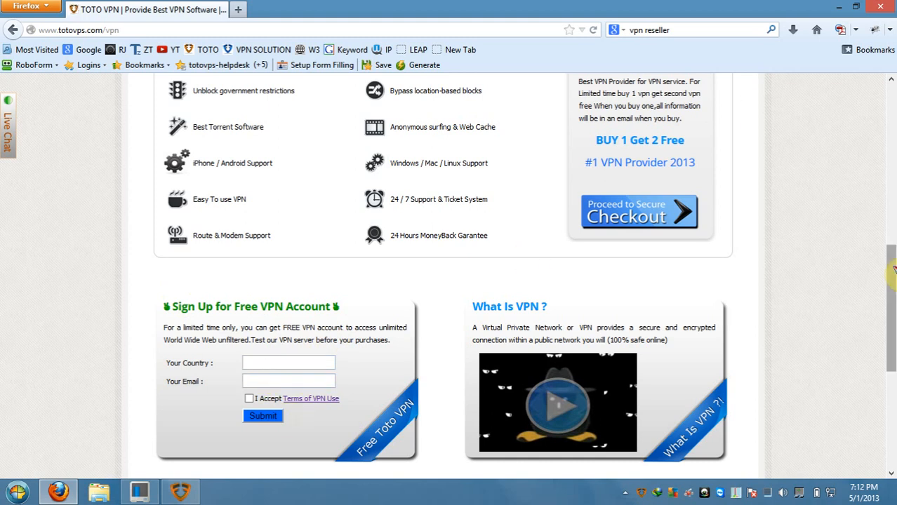
{"action": "scroll", "scroll_direction": "up", "scroll_amount": 3}
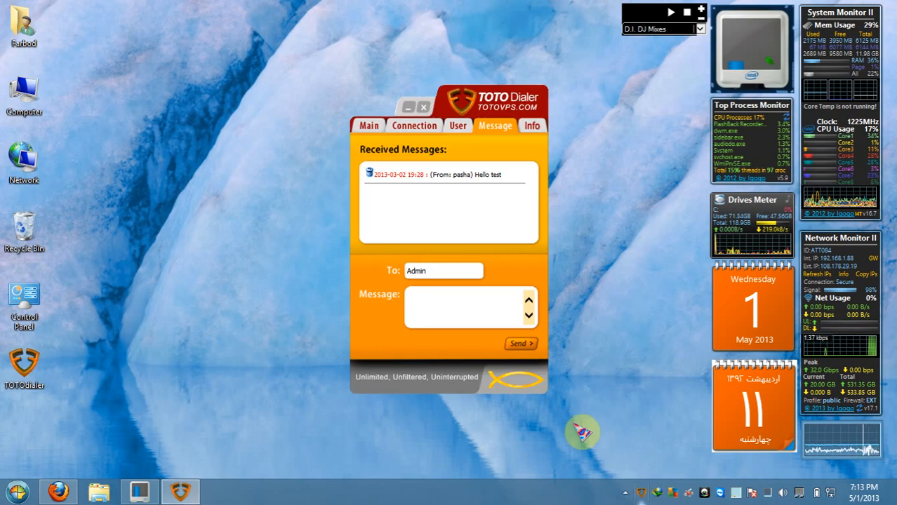
View the Main tab's toto.totovps.com connection details, then return to the Firefox VPN page
{"action": "left_click", "coordinate": [368, 125]}
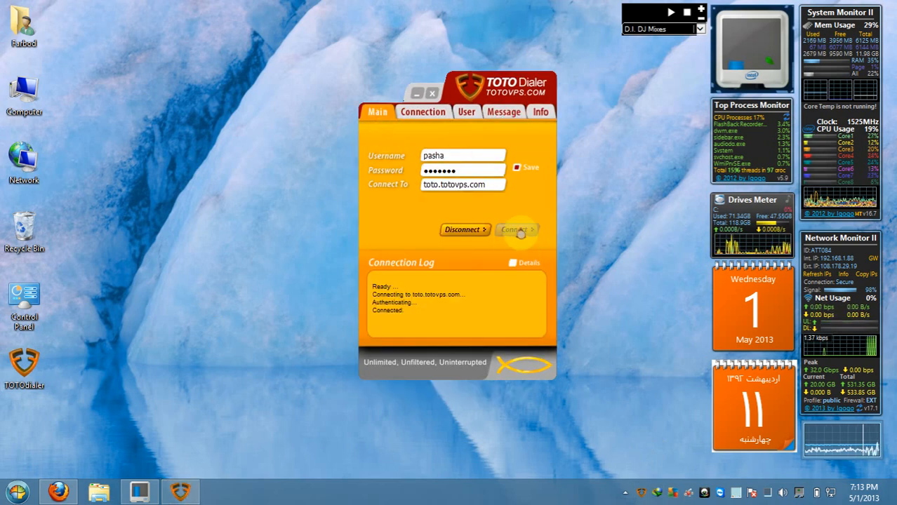
{"action": "left_click", "coordinate": [462, 156]}
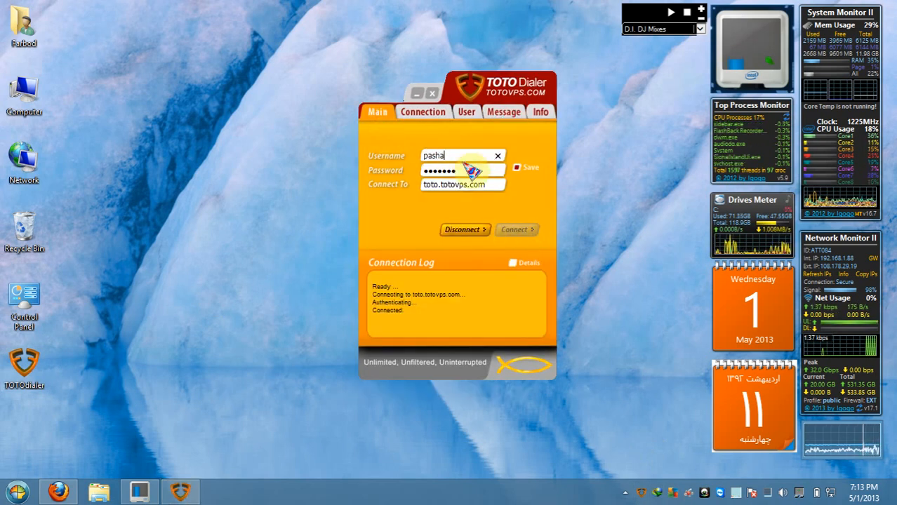
{"action": "left_click", "coordinate": [414, 125]}
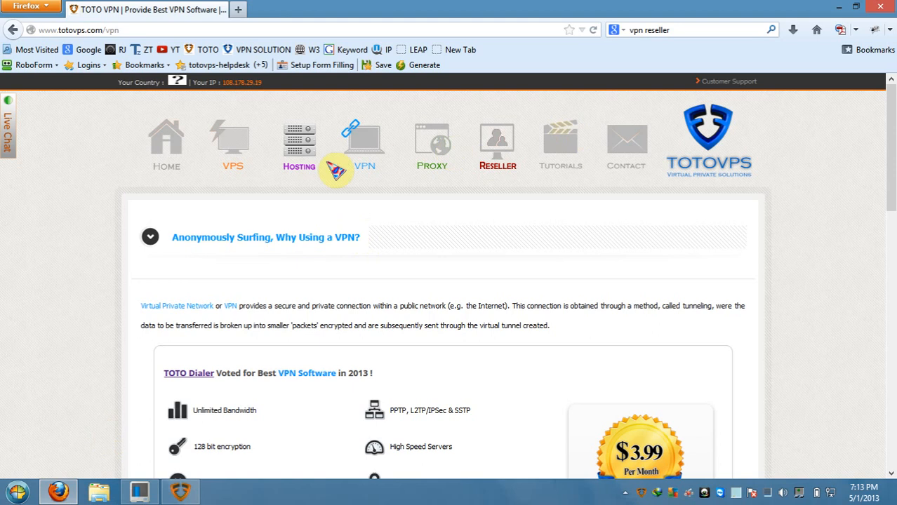
{"action": "mouse_move", "coordinate": [200, 390]}
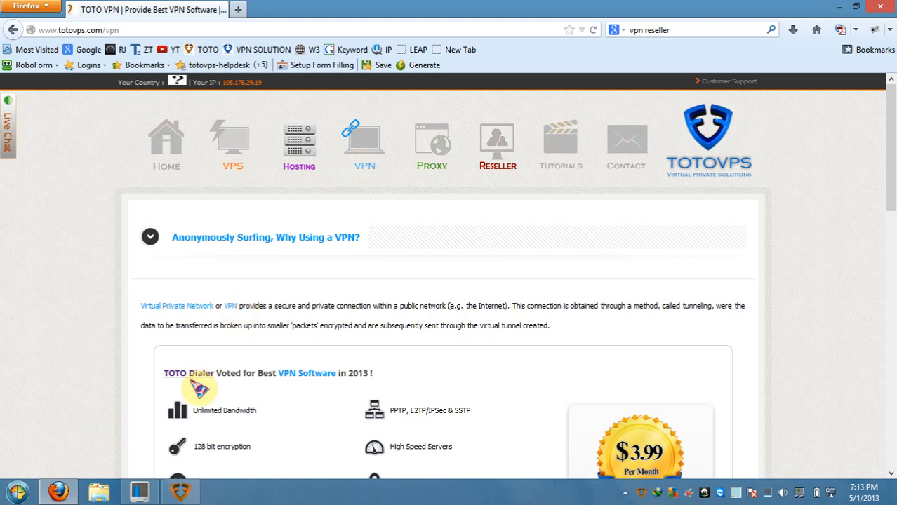
Follow the TOTO Dialer link to the Windows VPN setup guide
{"action": "left_click", "coordinate": [188, 372]}
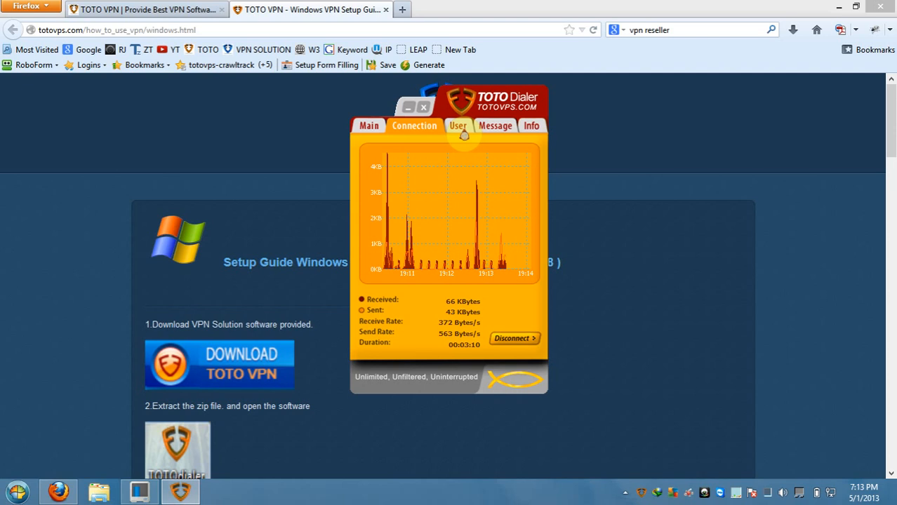
Check the User tab's account history, then view received messages on the Message tab
{"action": "left_click", "coordinate": [457, 124]}
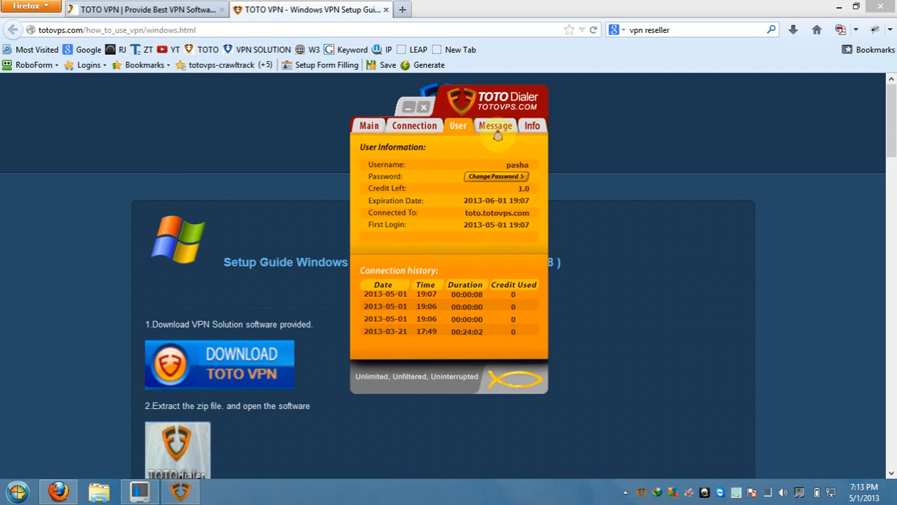
{"action": "mouse_move", "coordinate": [477, 175]}
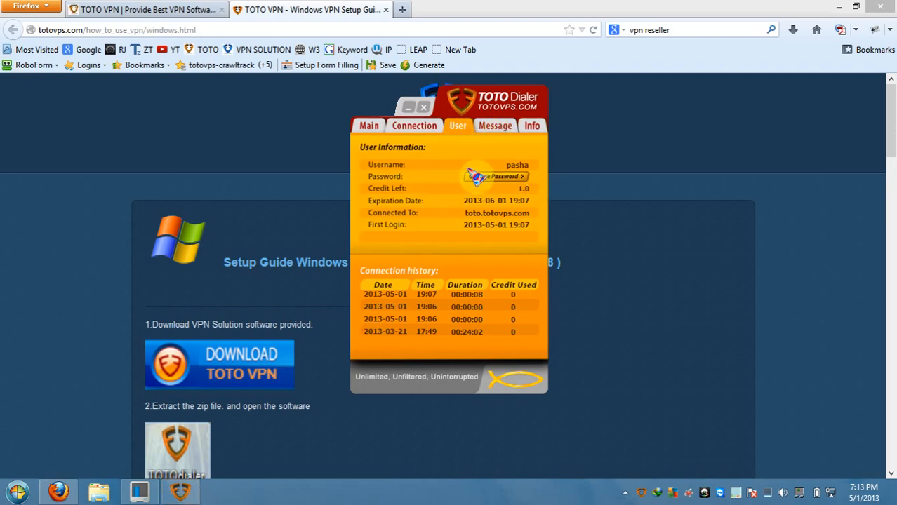
{"action": "mouse_move", "coordinate": [428, 328]}
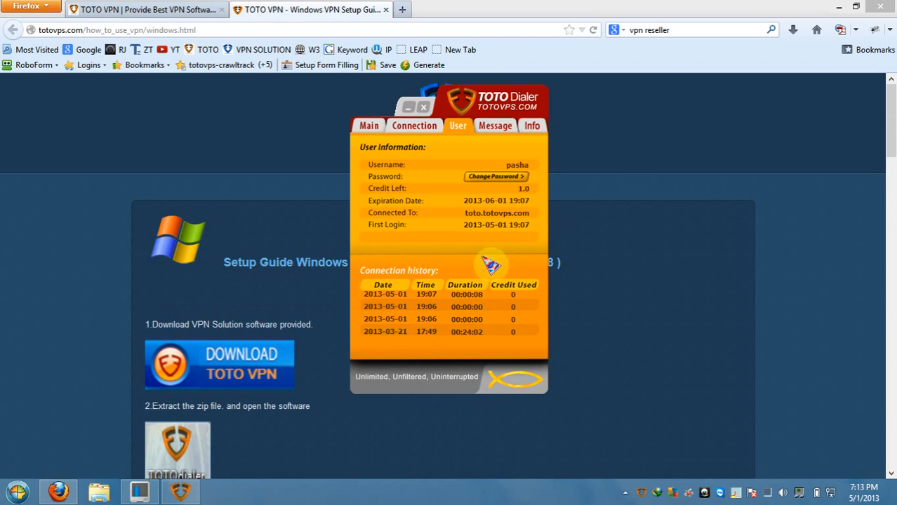
{"action": "mouse_move", "coordinate": [435, 307]}
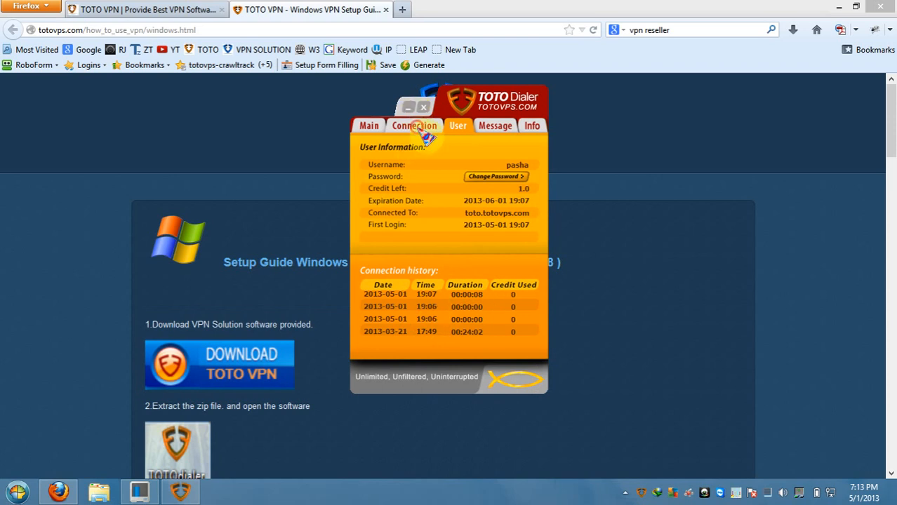
{"action": "mouse_move", "coordinate": [457, 363]}
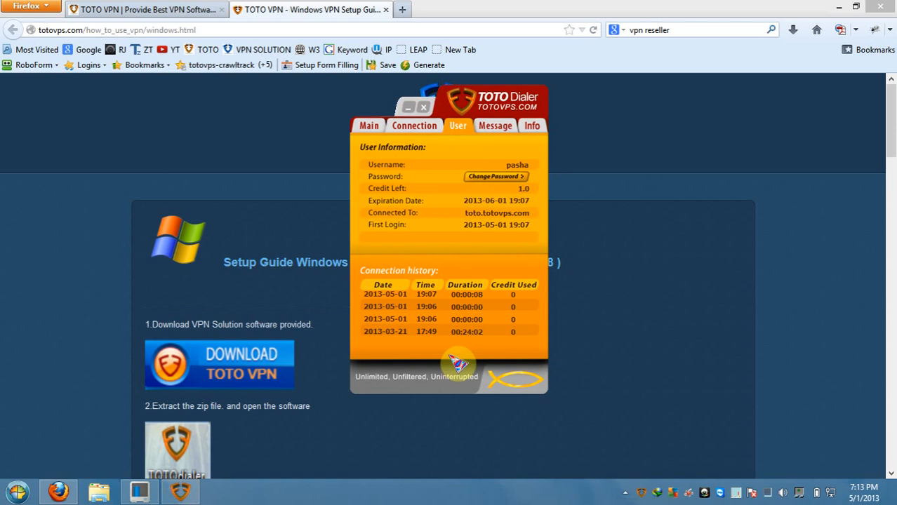
{"action": "mouse_move", "coordinate": [489, 176]}
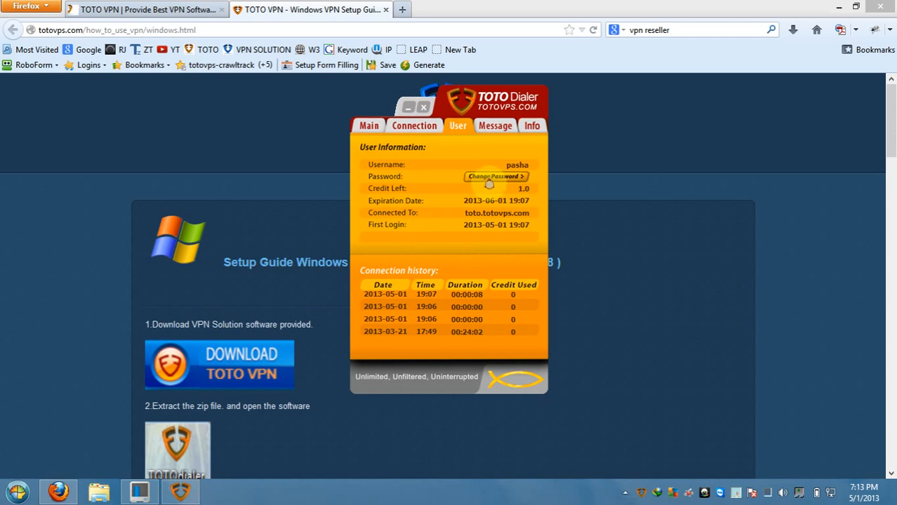
{"action": "left_click", "coordinate": [495, 126]}
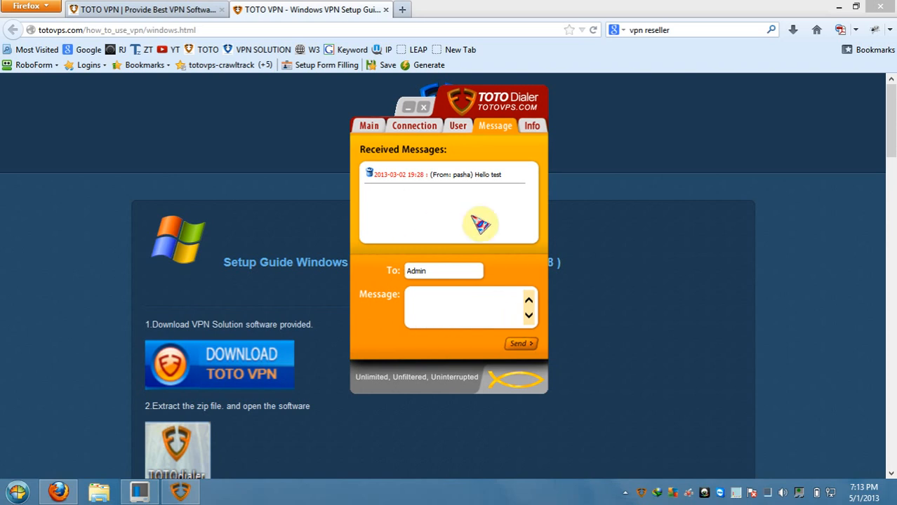
{"action": "mouse_move", "coordinate": [386, 192]}
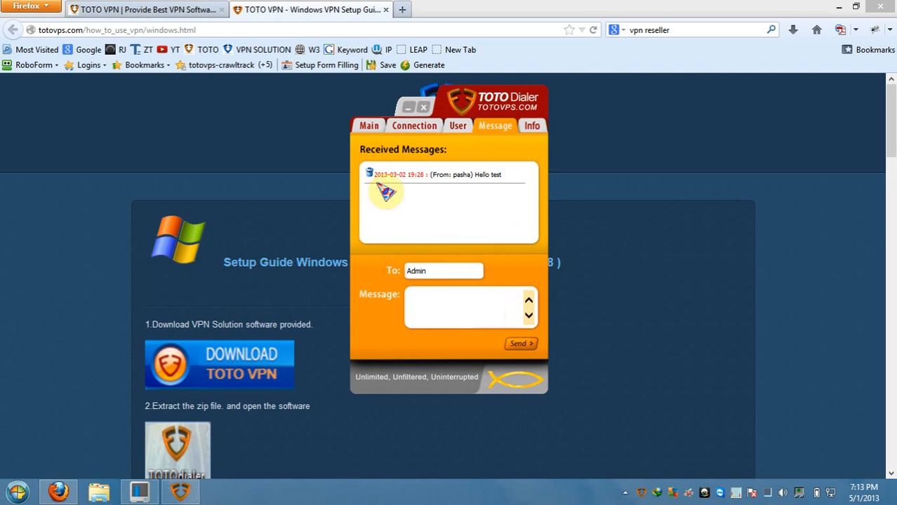
{"action": "mouse_move", "coordinate": [467, 252]}
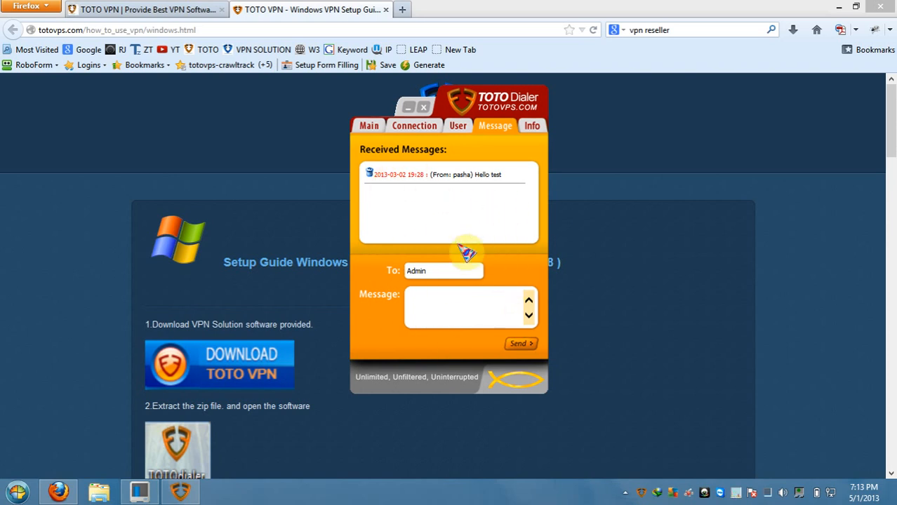
Type and delete a test message to Admin, then return to the Main connection view
{"action": "left_click", "coordinate": [456, 307]}
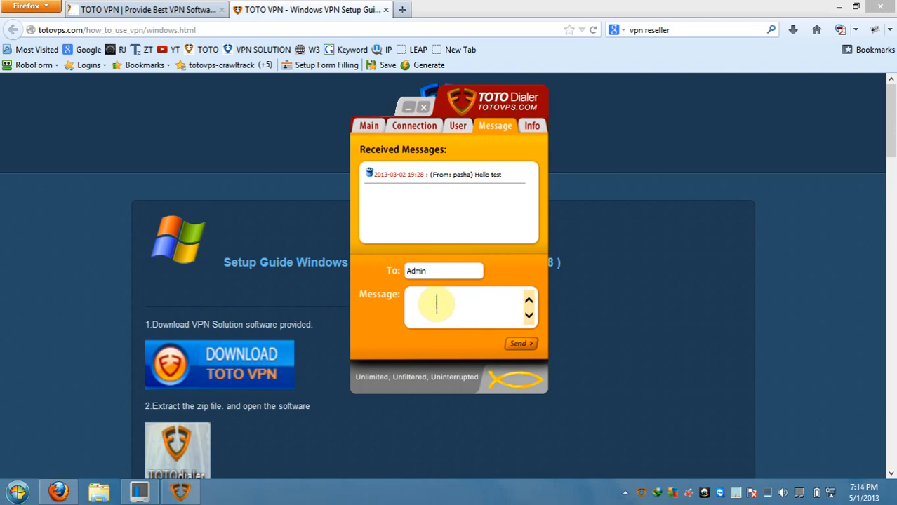
{"action": "type", "text": "h"}
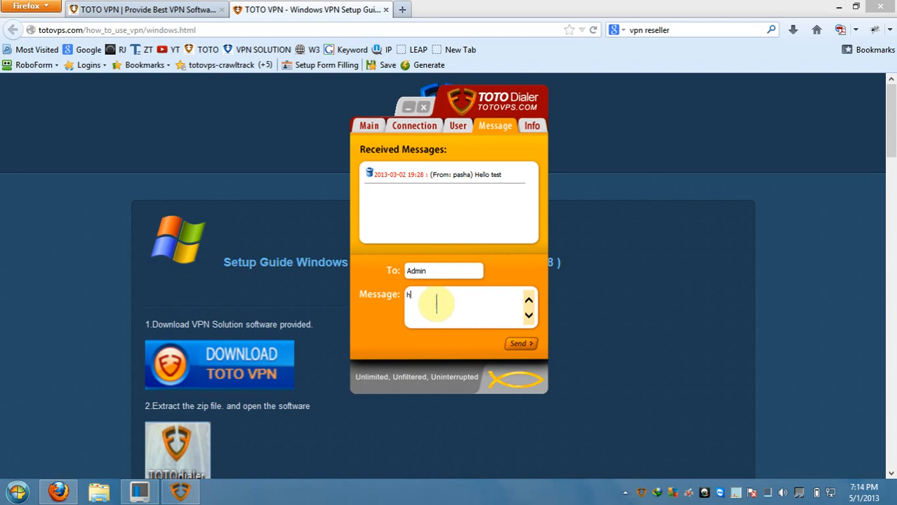
{"action": "type", "text": "dhhd"}
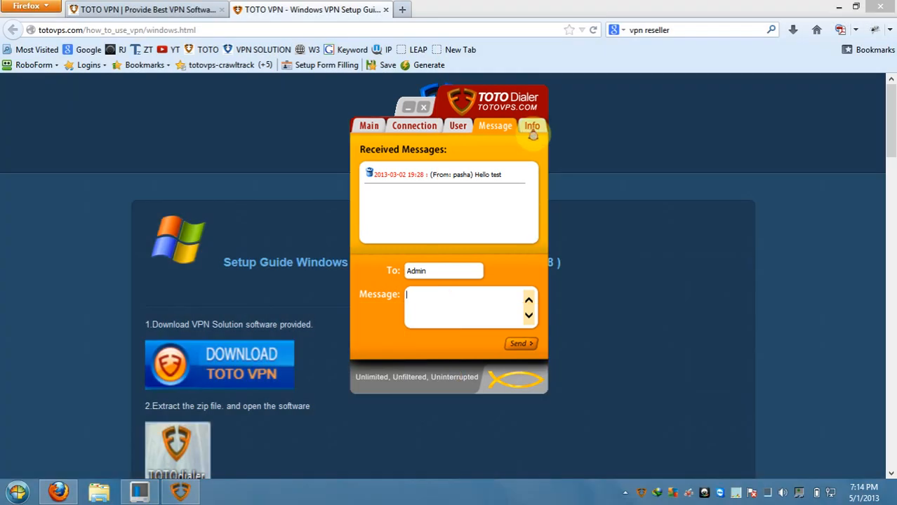
{"action": "left_click", "coordinate": [532, 126]}
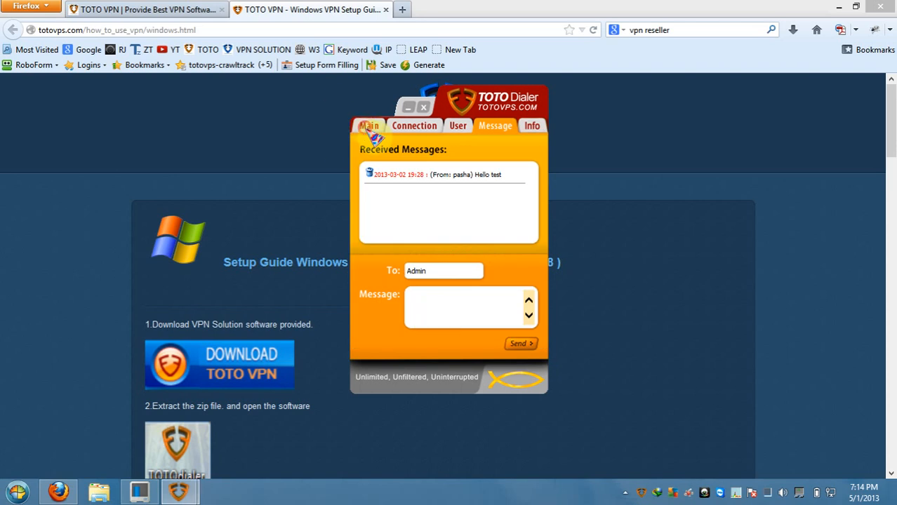
{"action": "left_click", "coordinate": [377, 112]}
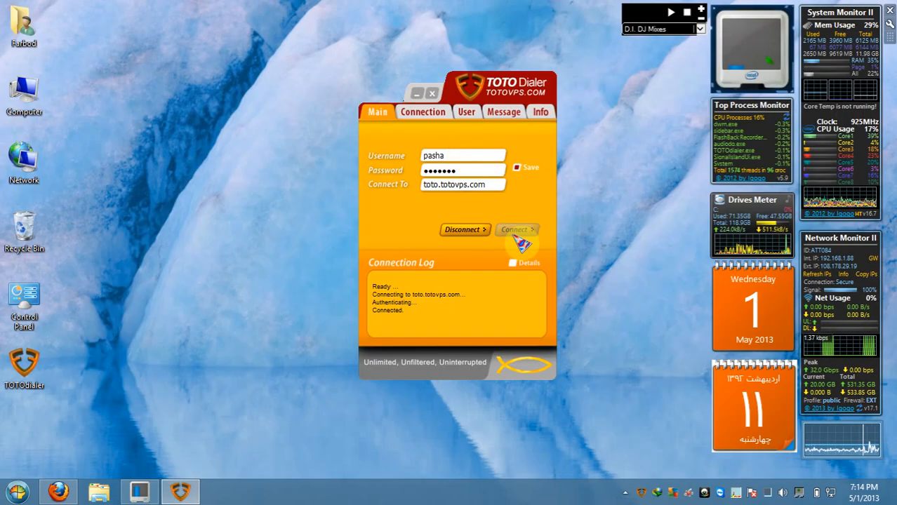
Bring back the TOTO VPN page and scroll to the pricing badge and Checkout section
{"action": "left_click", "coordinate": [58, 491]}
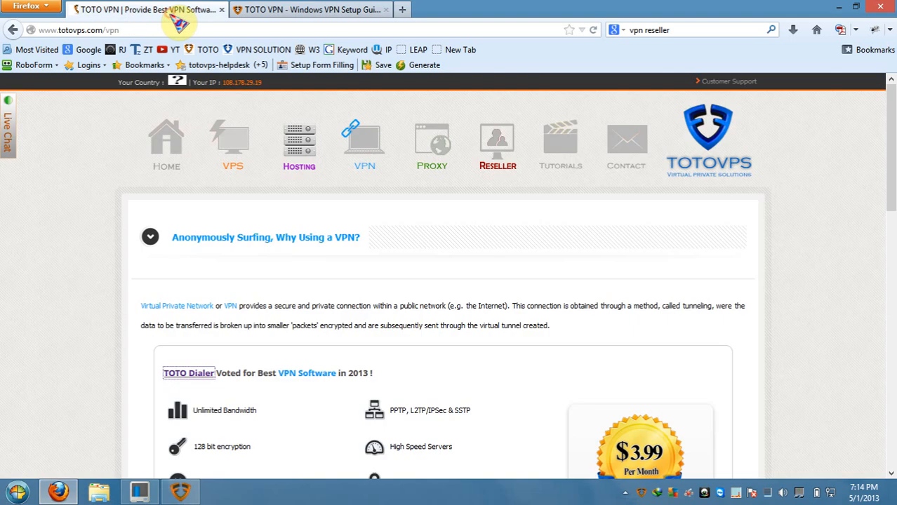
{"action": "scroll", "scroll_direction": "down", "scroll_amount": 3}
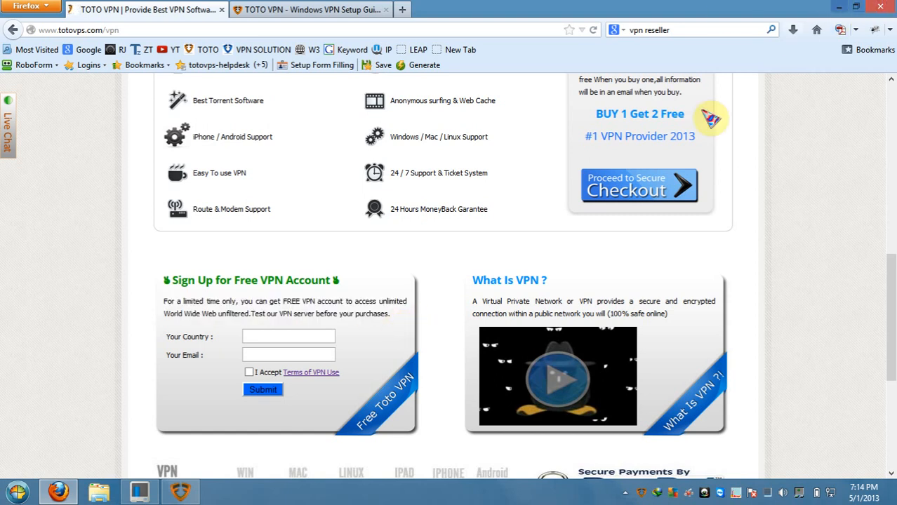
{"action": "scroll", "scroll_direction": "up", "scroll_amount": 3}
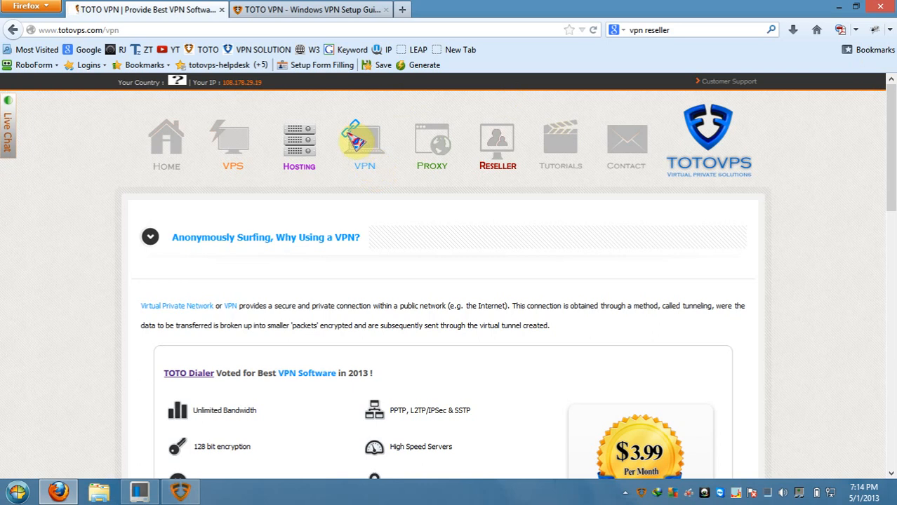
{"action": "scroll", "scroll_direction": "down", "scroll_amount": 3}
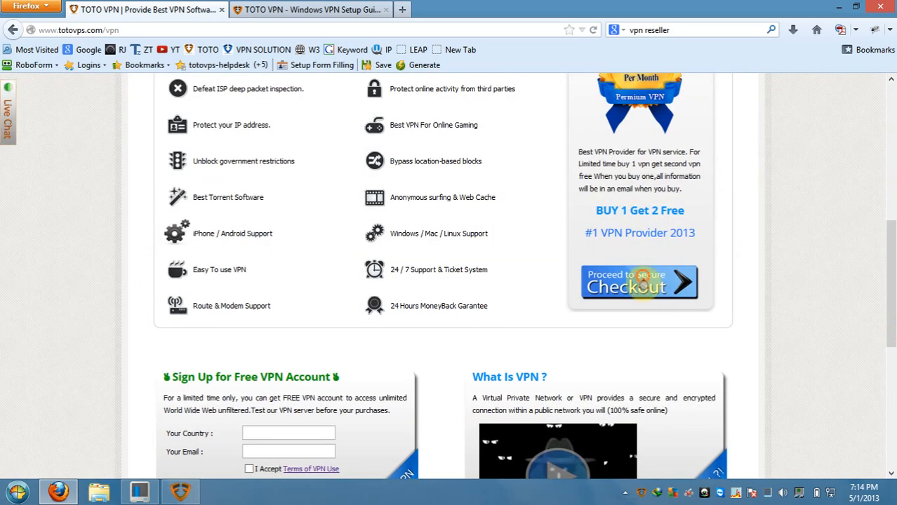
Proceed to checkout and browse the $3.99–$29.99 speed options, keeping 3 Megabits Max
{"action": "left_click", "coordinate": [639, 283]}
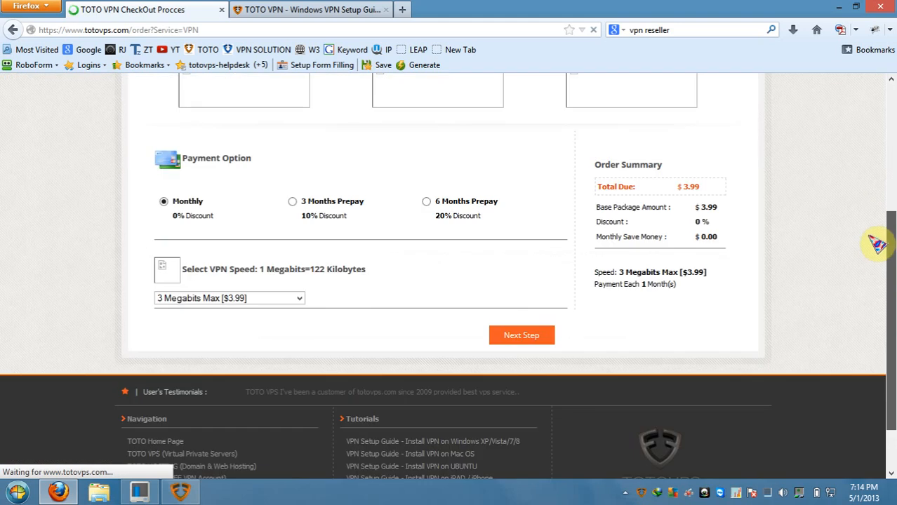
{"action": "scroll", "scroll_direction": "up", "scroll_amount": 3}
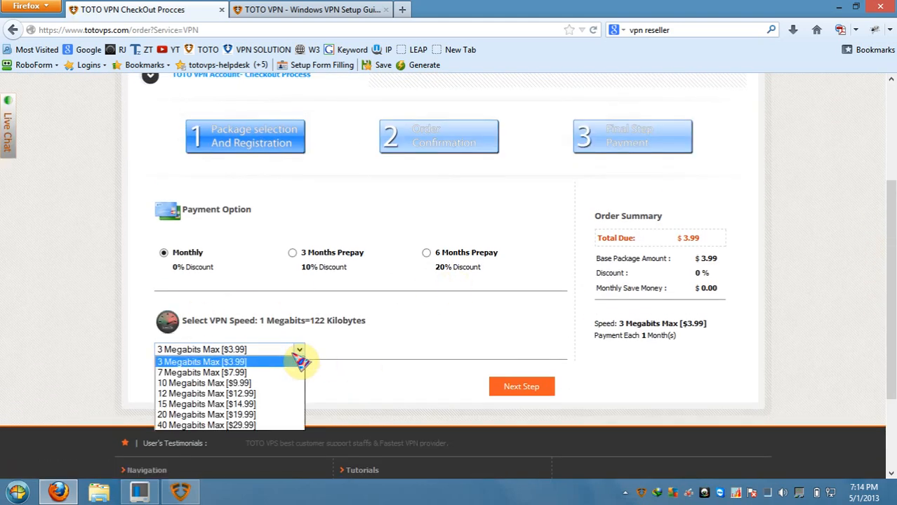
{"action": "mouse_move", "coordinate": [206, 394]}
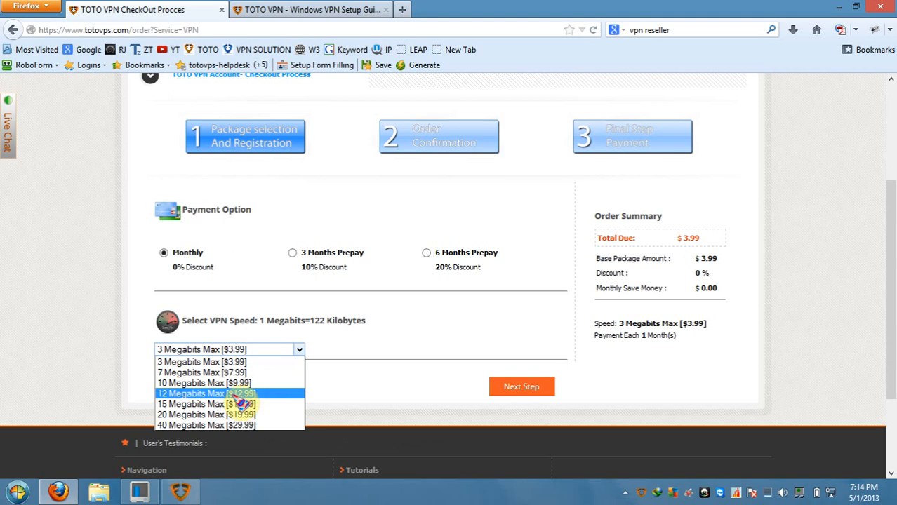
{"action": "mouse_move", "coordinate": [206, 404]}
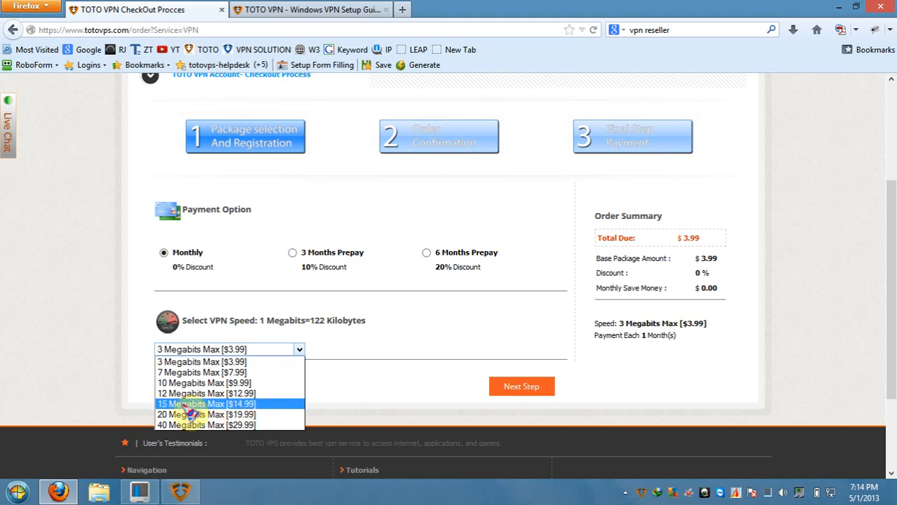
{"action": "mouse_move", "coordinate": [206, 393]}
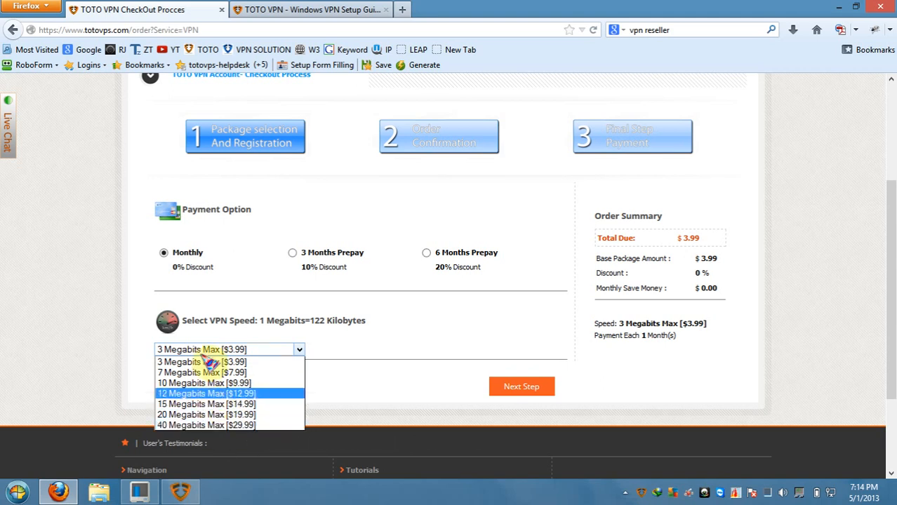
{"action": "mouse_move", "coordinate": [205, 404]}
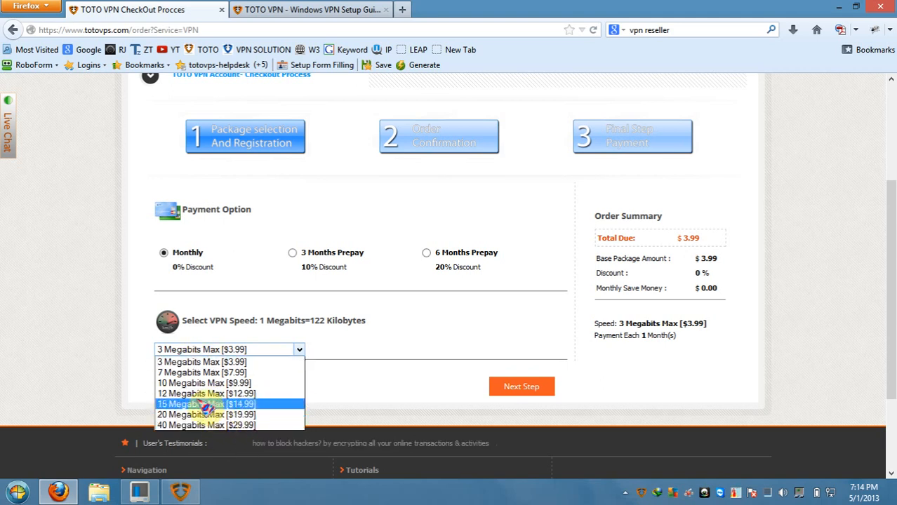
{"action": "mouse_move", "coordinate": [206, 393]}
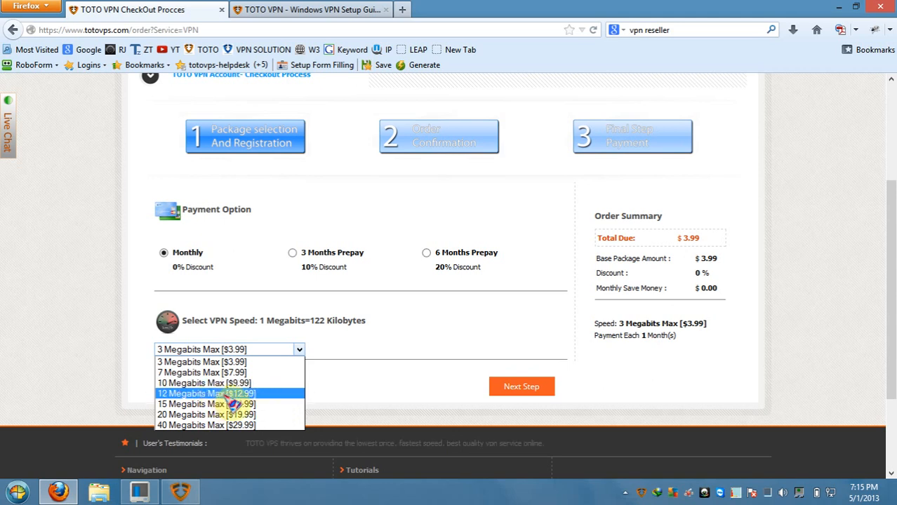
{"action": "mouse_move", "coordinate": [206, 425]}
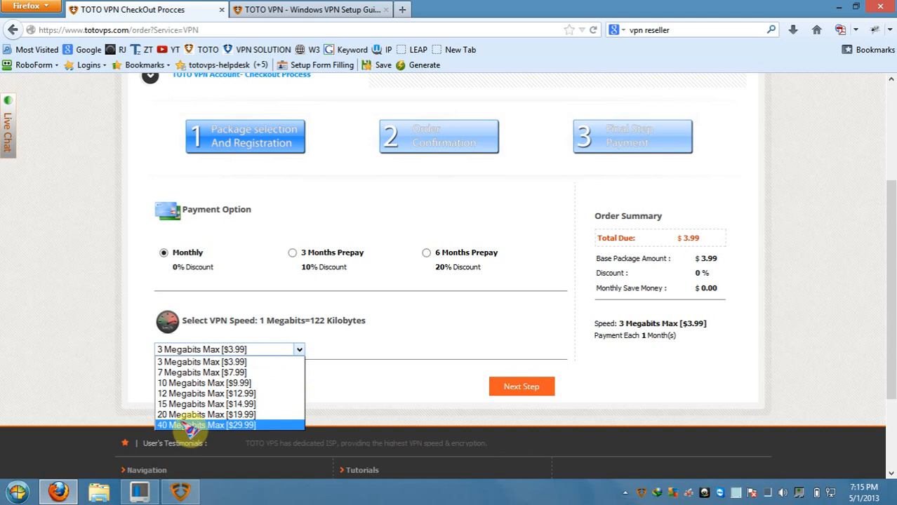
{"action": "left_click", "coordinate": [230, 349]}
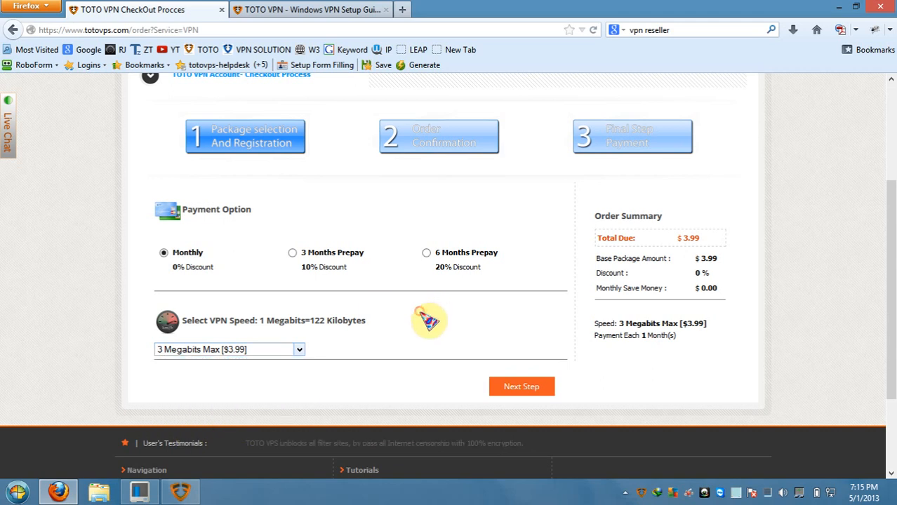
Review the checkout speed dropdown, then go to the VPN product page from the top navigation
{"action": "scroll", "scroll_direction": "up", "scroll_amount": 3}
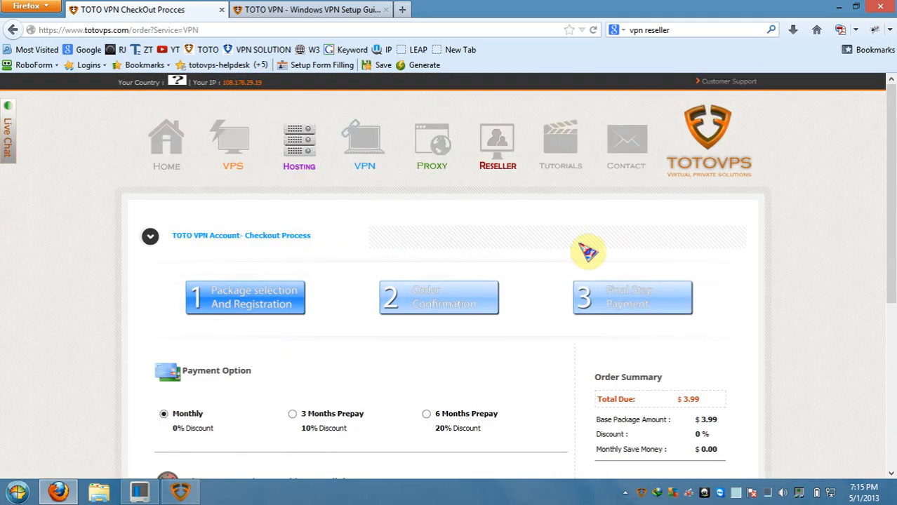
{"action": "mouse_move", "coordinate": [840, 114]}
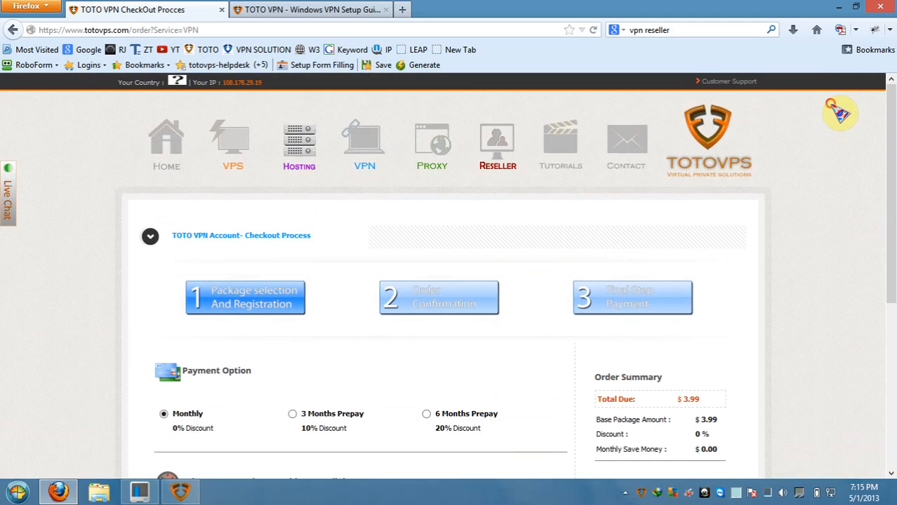
{"action": "mouse_move", "coordinate": [744, 81]}
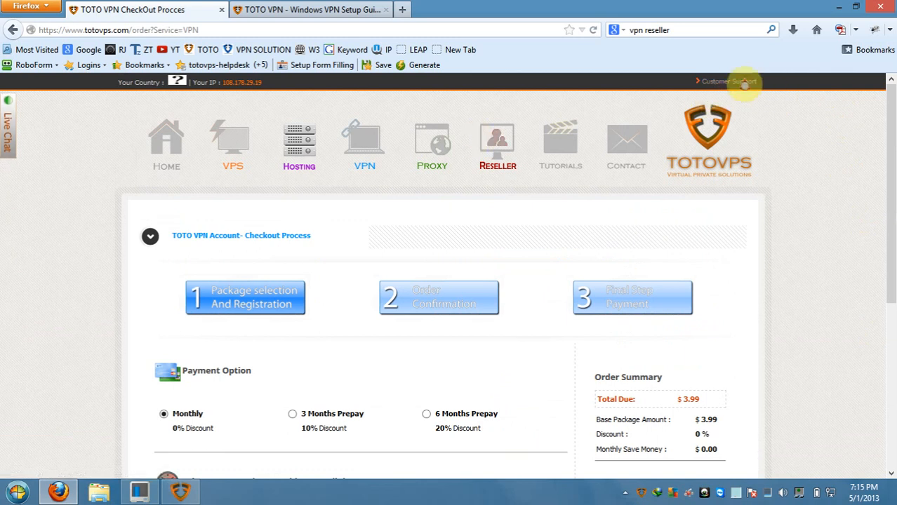
{"action": "mouse_move", "coordinate": [89, 157]}
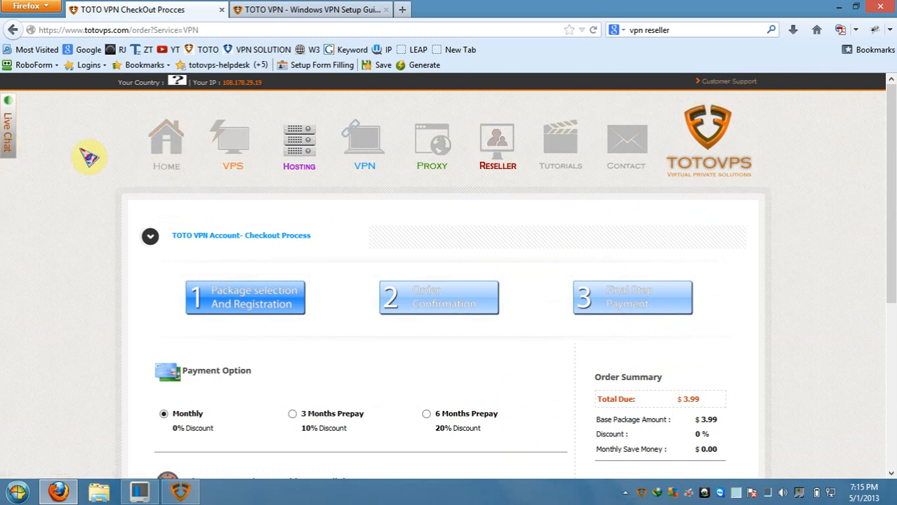
{"action": "mouse_move", "coordinate": [309, 146]}
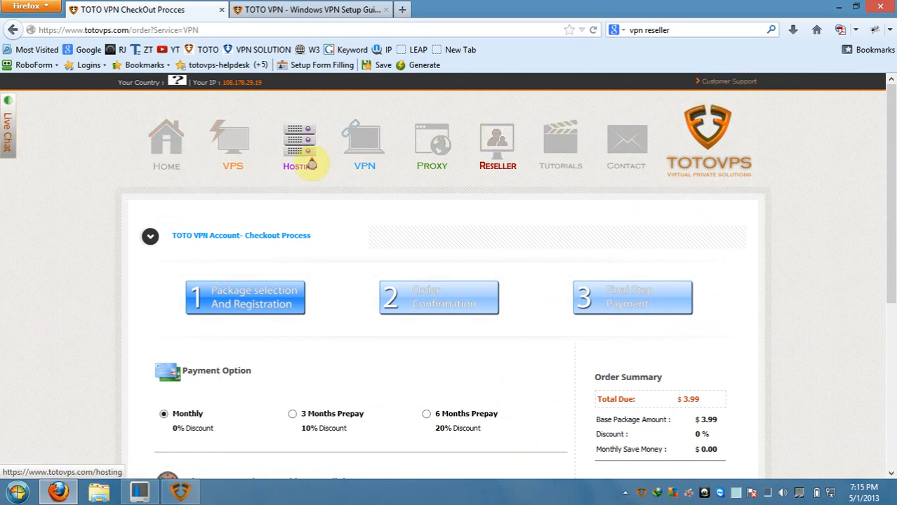
{"action": "mouse_move", "coordinate": [267, 195]}
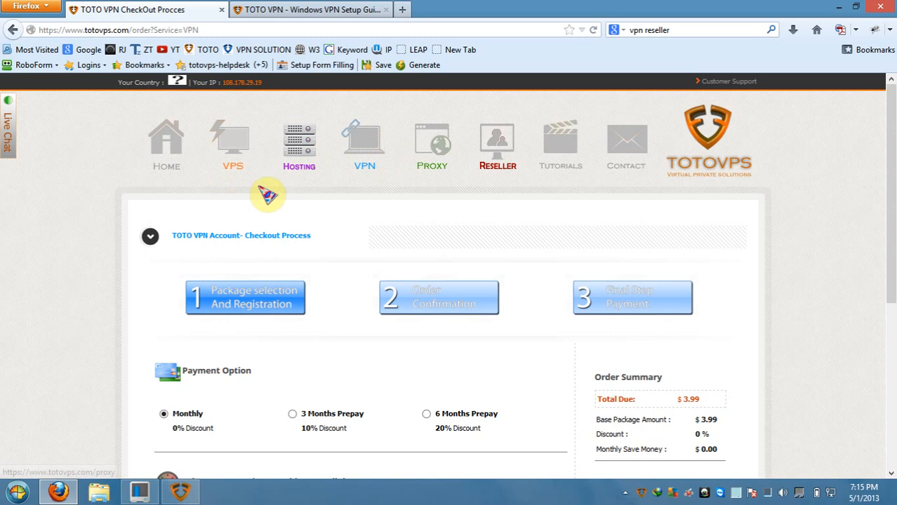
{"action": "mouse_move", "coordinate": [299, 144]}
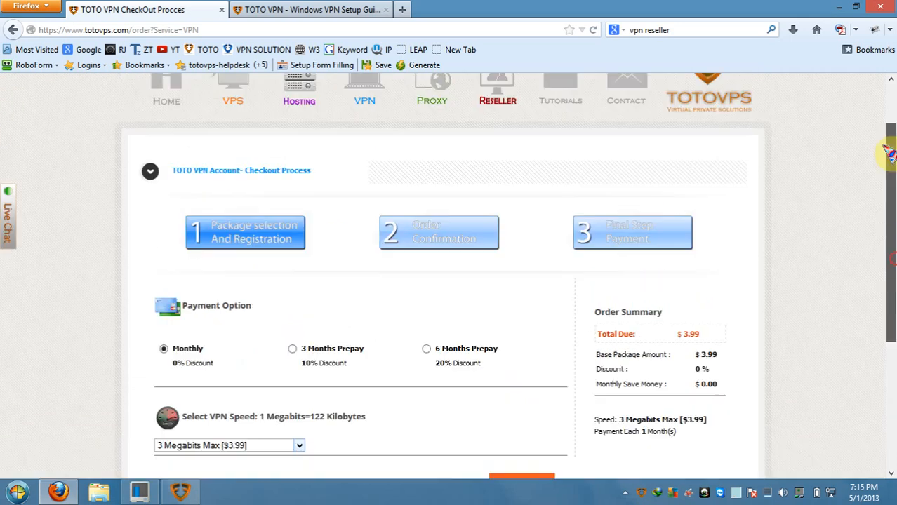
{"action": "scroll", "scroll_direction": "up", "scroll_amount": 3}
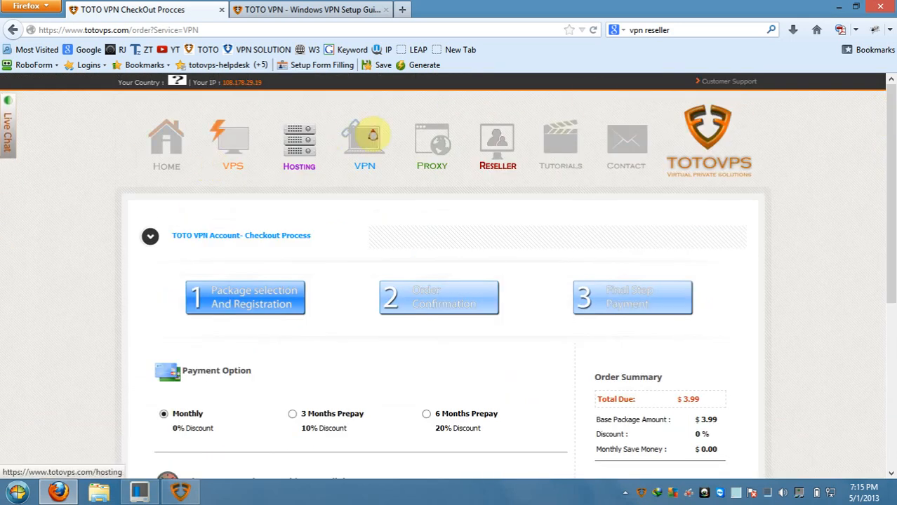
{"action": "left_click", "coordinate": [364, 144]}
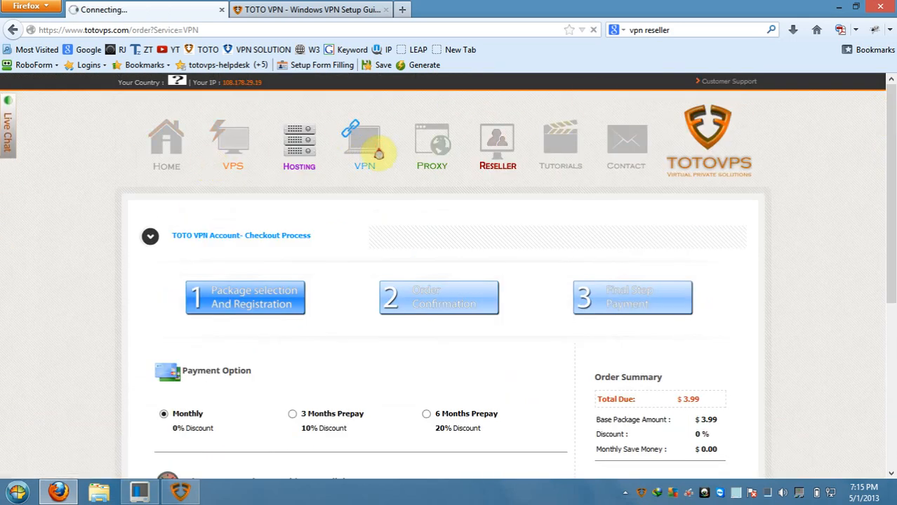
{"action": "mouse_move", "coordinate": [860, 166]}
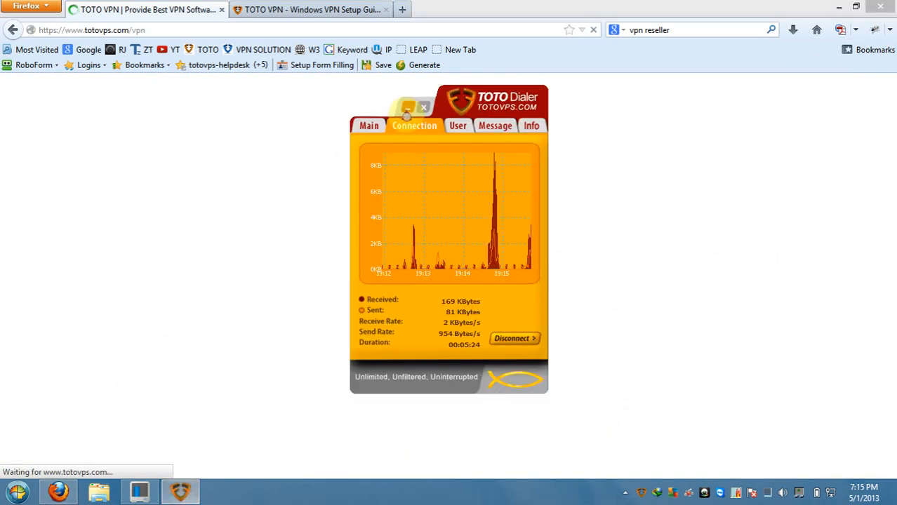
Minimize and restore TOTO Dialer, check the Message and Main tabs, then minimize it again
{"action": "left_click", "coordinate": [408, 108]}
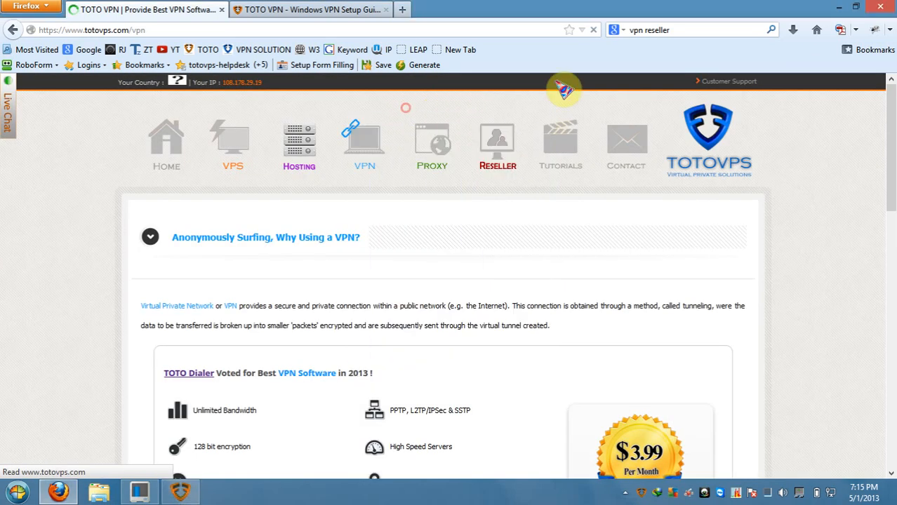
{"action": "scroll", "scroll_direction": "down", "scroll_amount": 3}
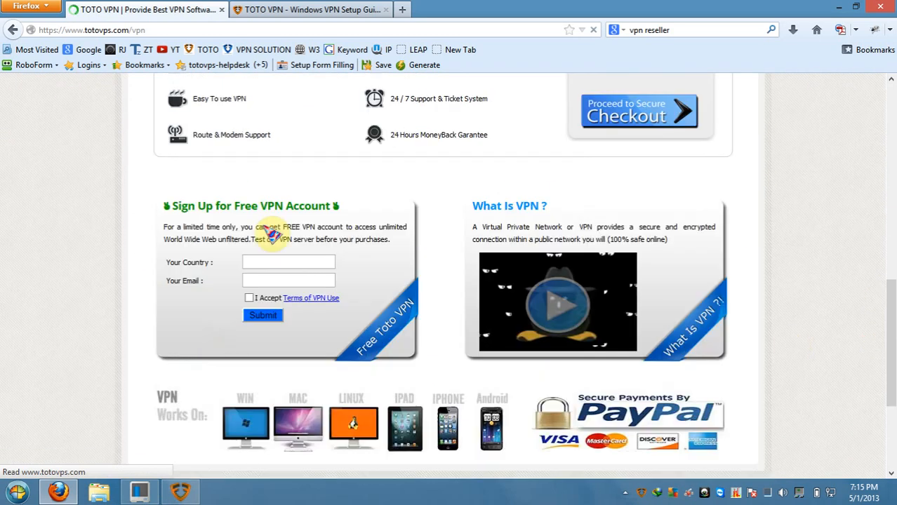
{"action": "left_click", "coordinate": [289, 261]}
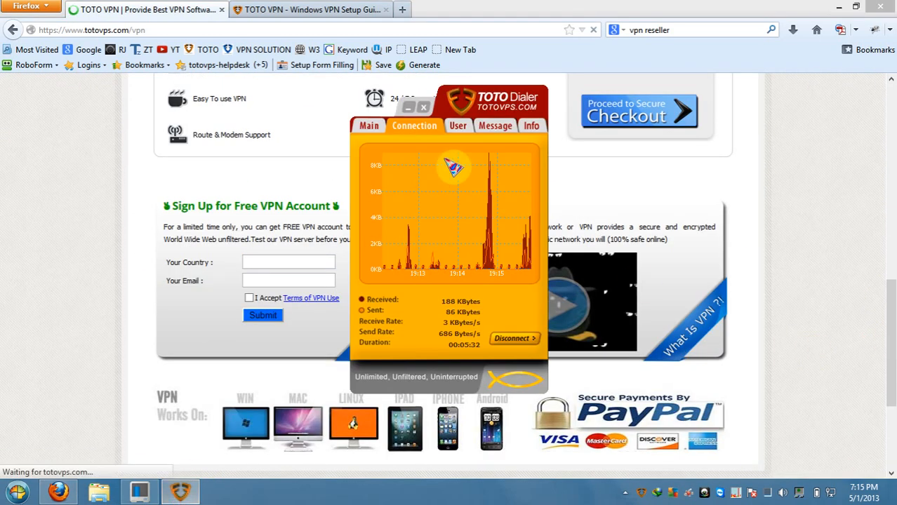
{"action": "left_click", "coordinate": [495, 126]}
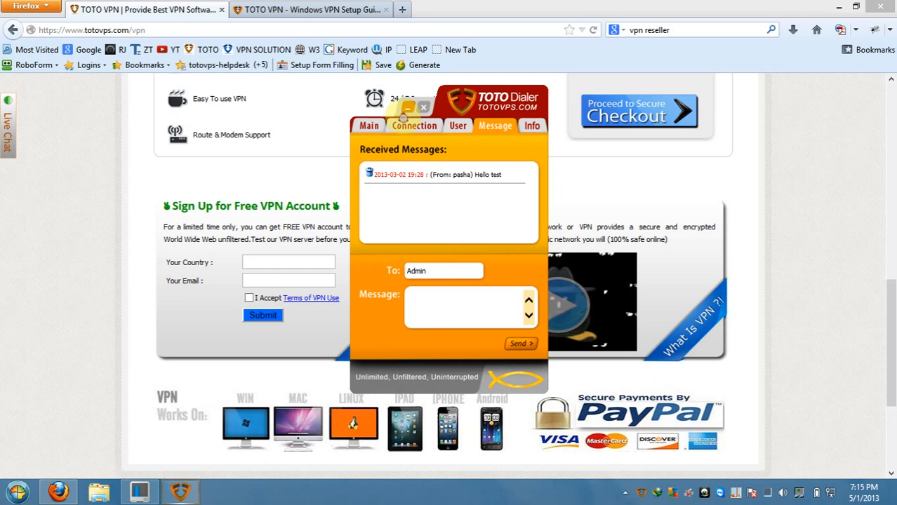
{"action": "left_click", "coordinate": [368, 125]}
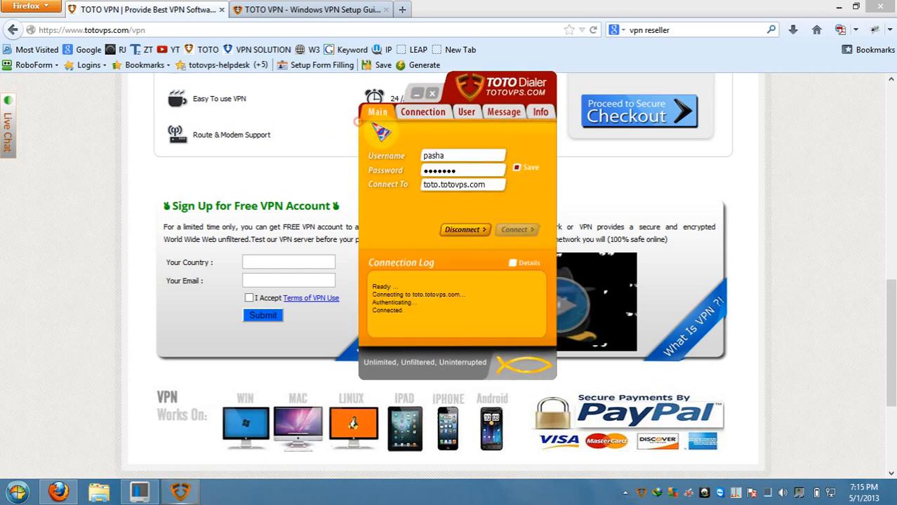
{"action": "left_click", "coordinate": [466, 112]}
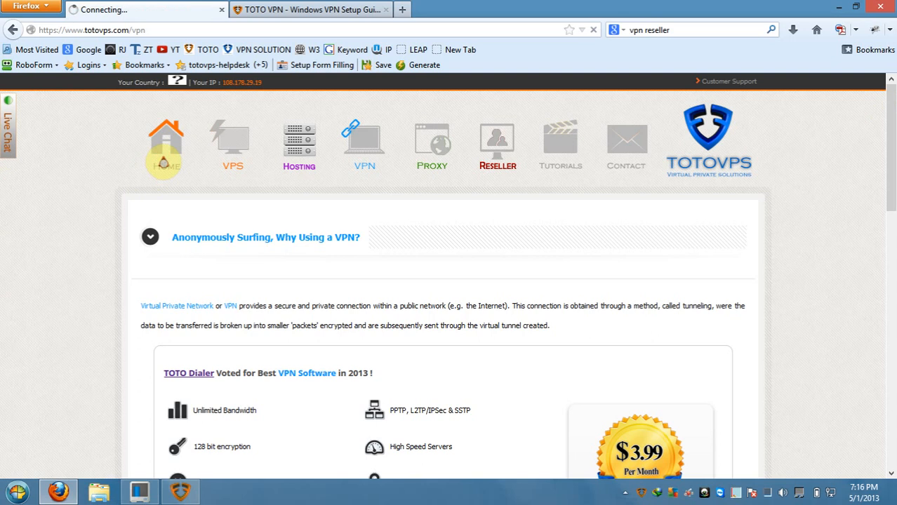
Open the TOTOVPS homepage, view the dialer's account information, then hide the dialer
{"action": "left_click", "coordinate": [164, 140]}
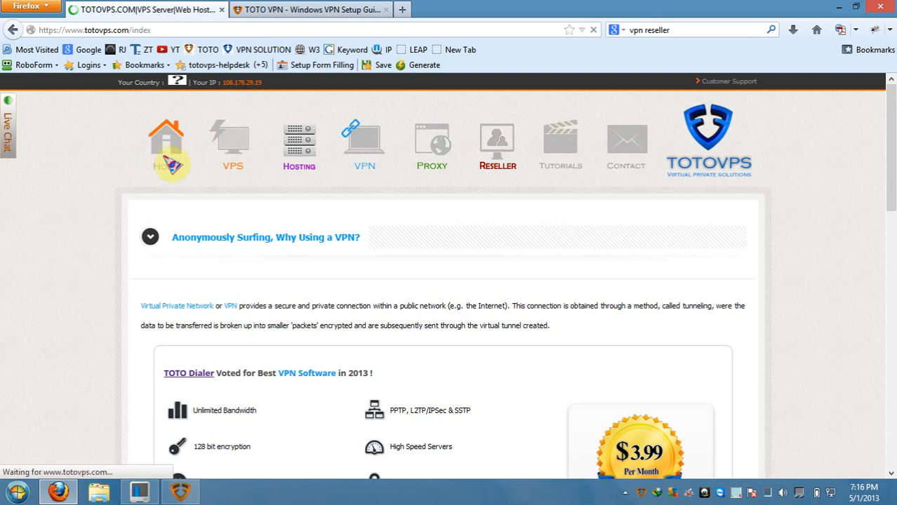
{"action": "left_click", "coordinate": [167, 141]}
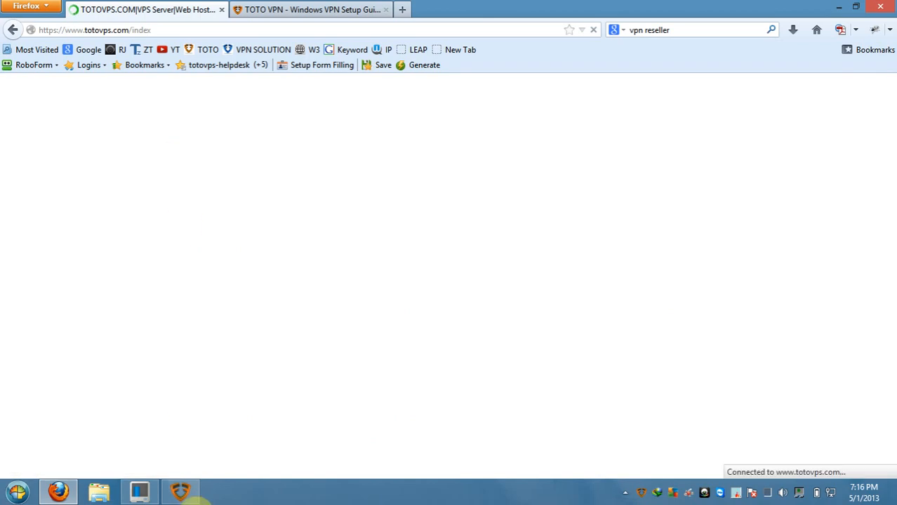
{"action": "left_click", "coordinate": [180, 492]}
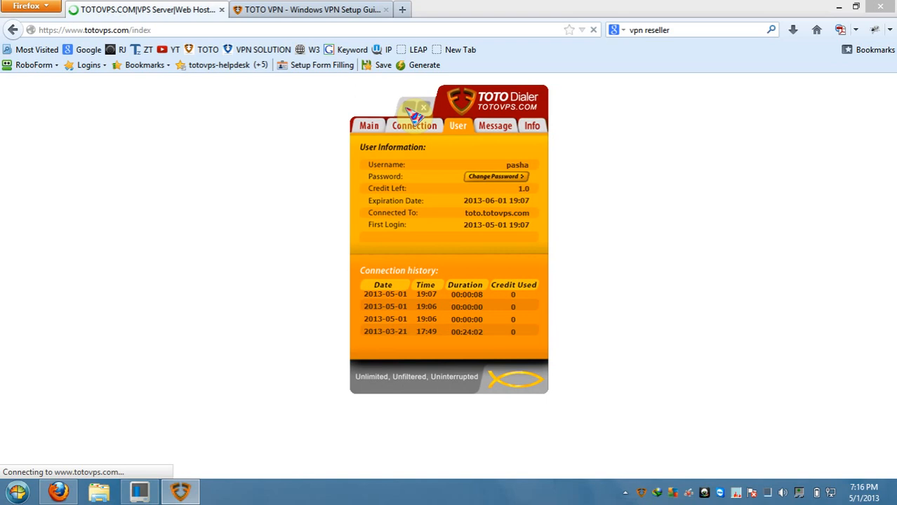
{"action": "left_click", "coordinate": [423, 107]}
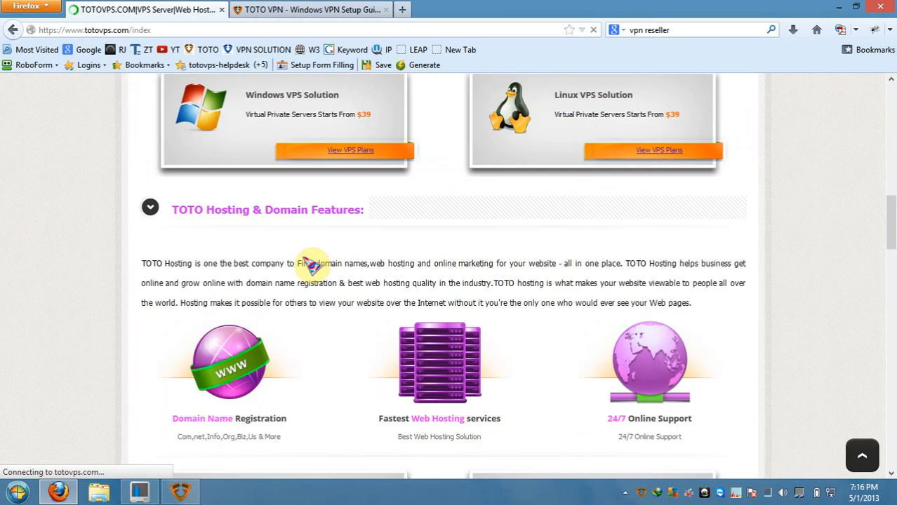
Scroll through the homepage's Torrent Friendly VPN box and return to the homepage tab
{"action": "scroll", "scroll_direction": "down", "scroll_amount": 3}
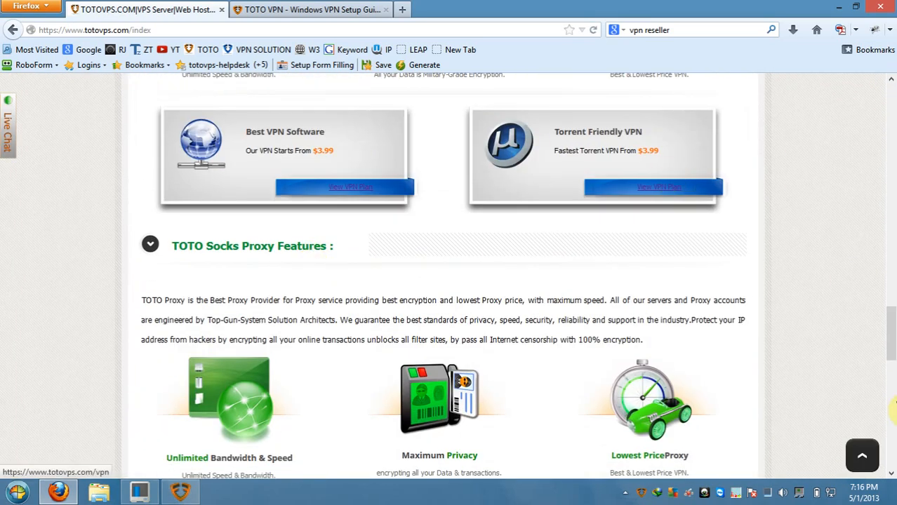
{"action": "scroll", "scroll_direction": "up", "scroll_amount": 3}
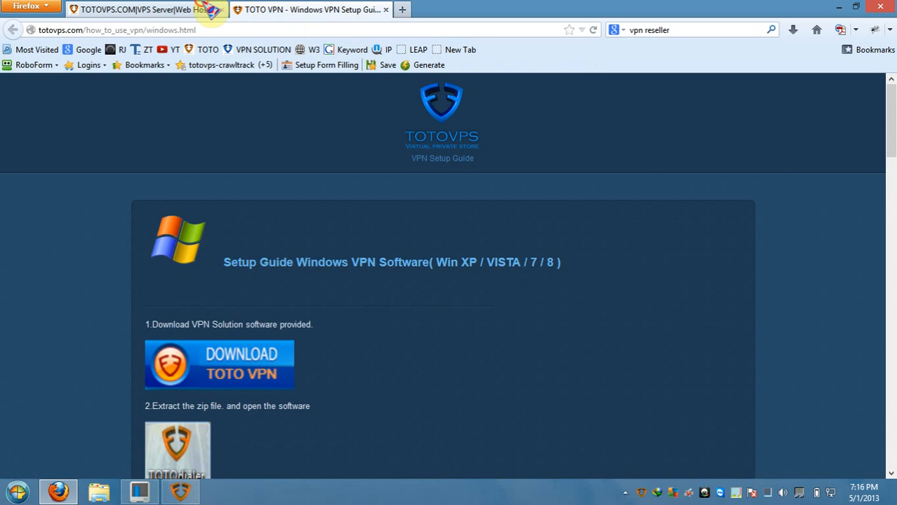
{"action": "left_click", "coordinate": [140, 9]}
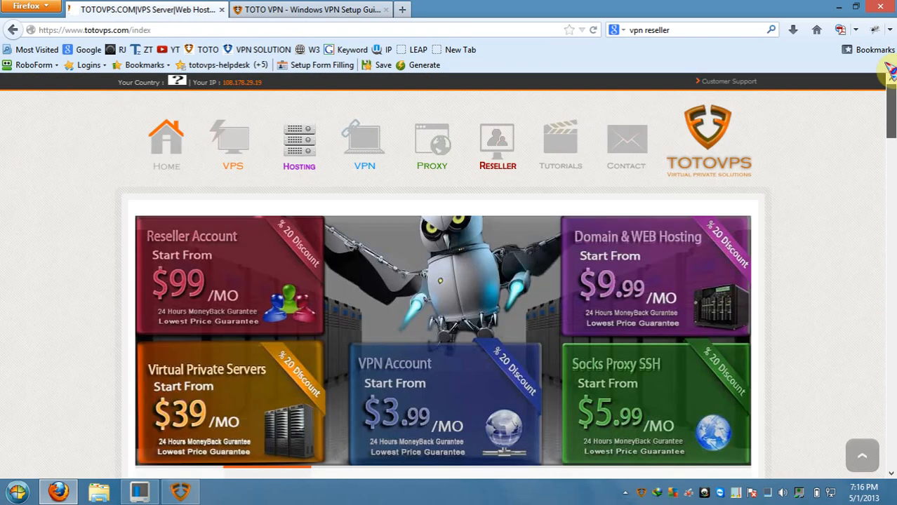